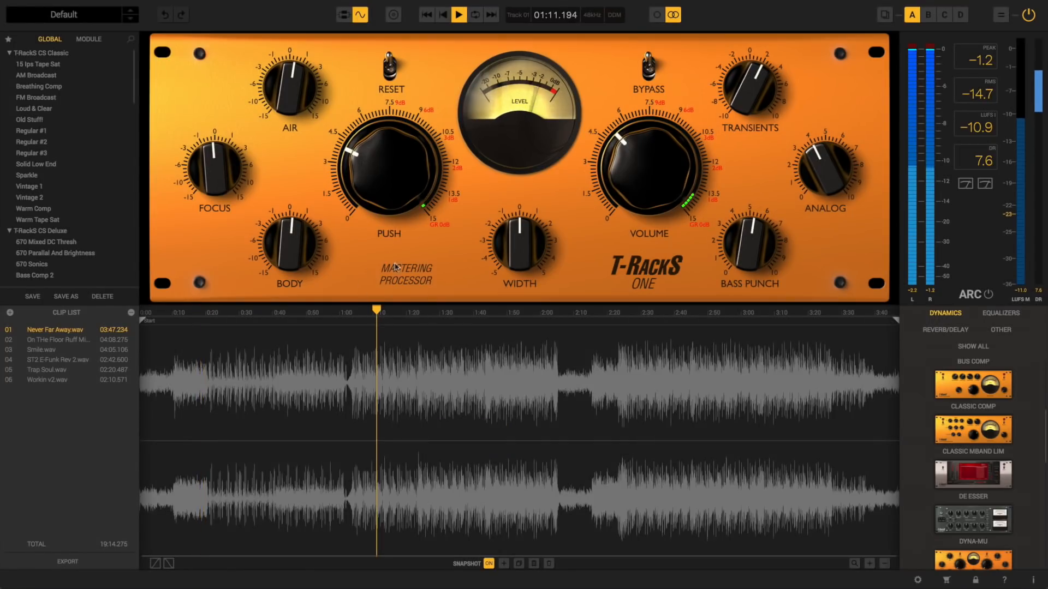
Switch to the module chain and reshape the EQual curve, boosting about 8.6 kHz and cutting 1.59 kHz.
{"action": "left_click", "coordinate": [341, 13]}
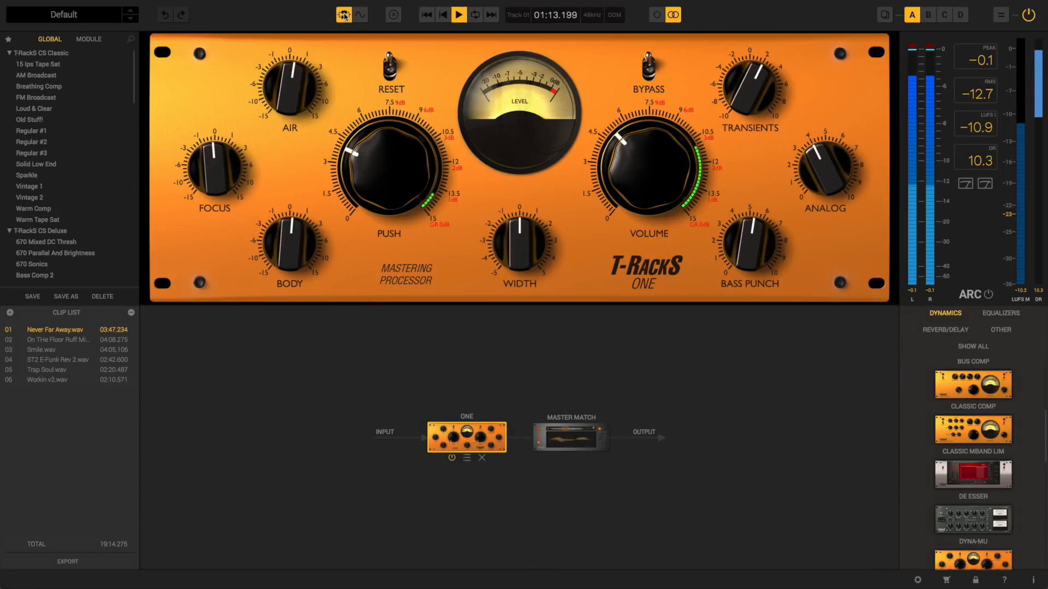
{"action": "left_click", "coordinate": [360, 13]}
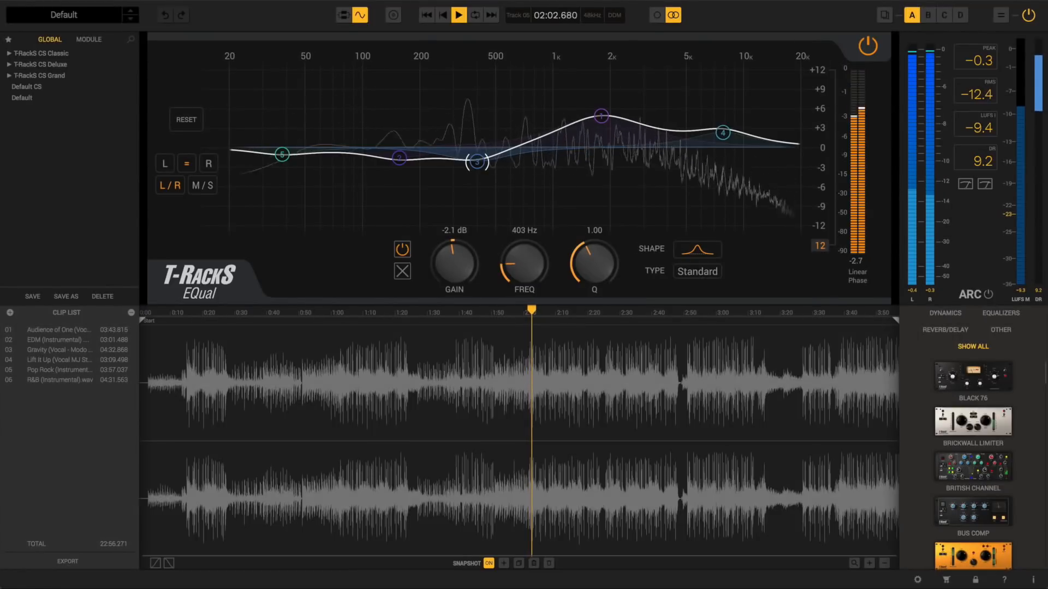
{"action": "left_click_drag", "start_coordinate": [723, 133], "coordinate": [731, 120]}
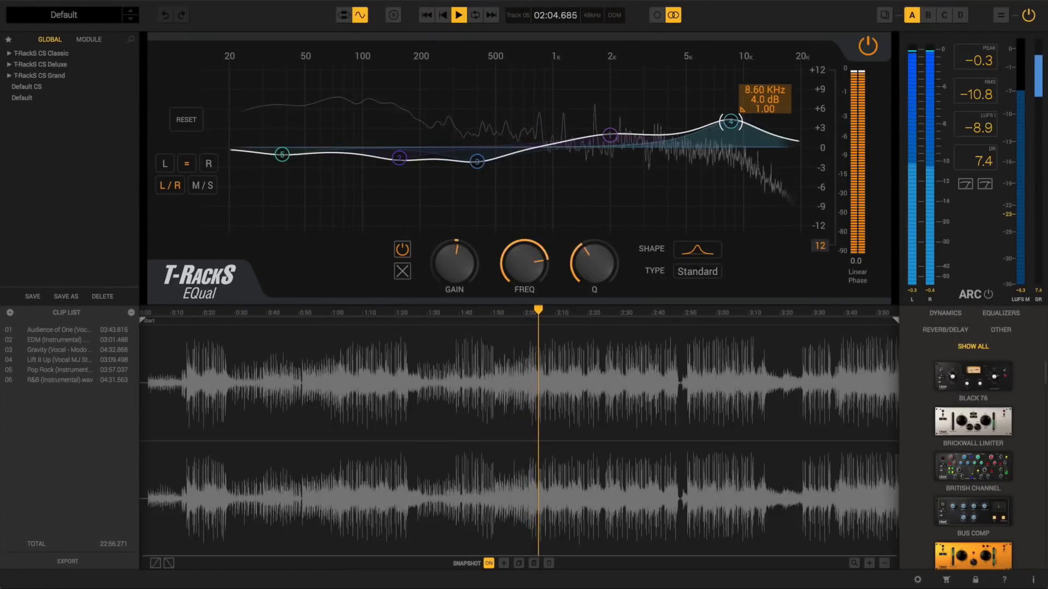
{"action": "left_click_drag", "start_coordinate": [730, 120], "coordinate": [733, 107]}
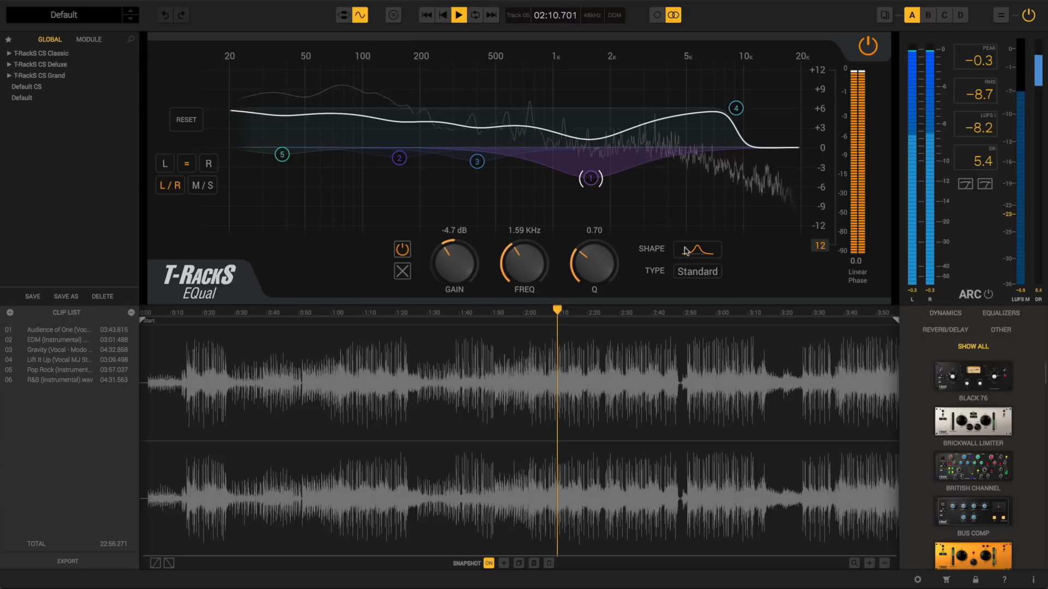
{"action": "left_click", "coordinate": [697, 250]}
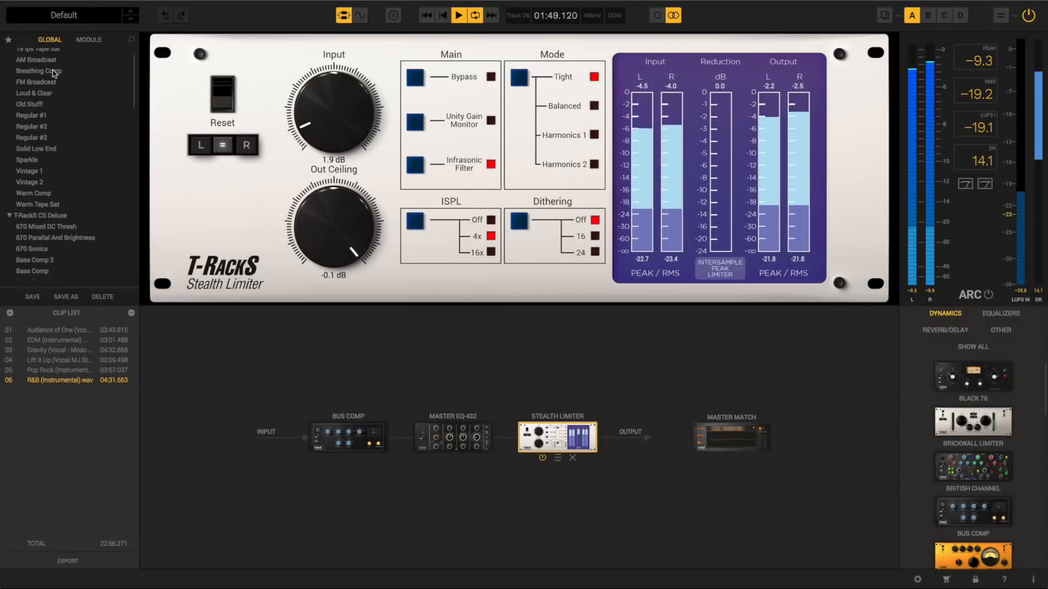
Drop Bus Comp from the module browser into the first chain slot and engage Grit.
{"action": "left_click", "coordinate": [88, 39]}
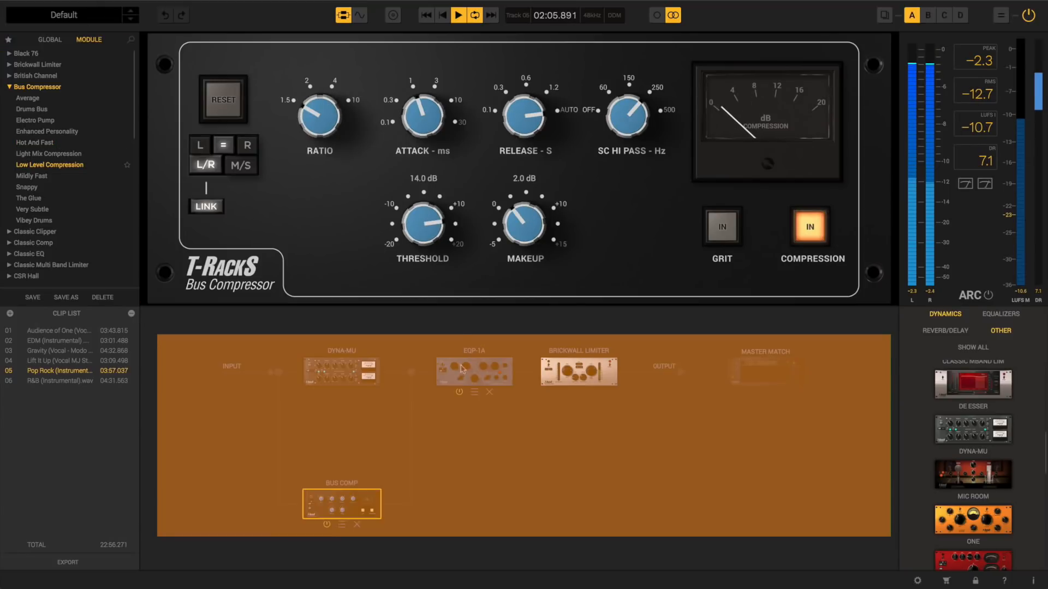
{"action": "left_click", "coordinate": [475, 371]}
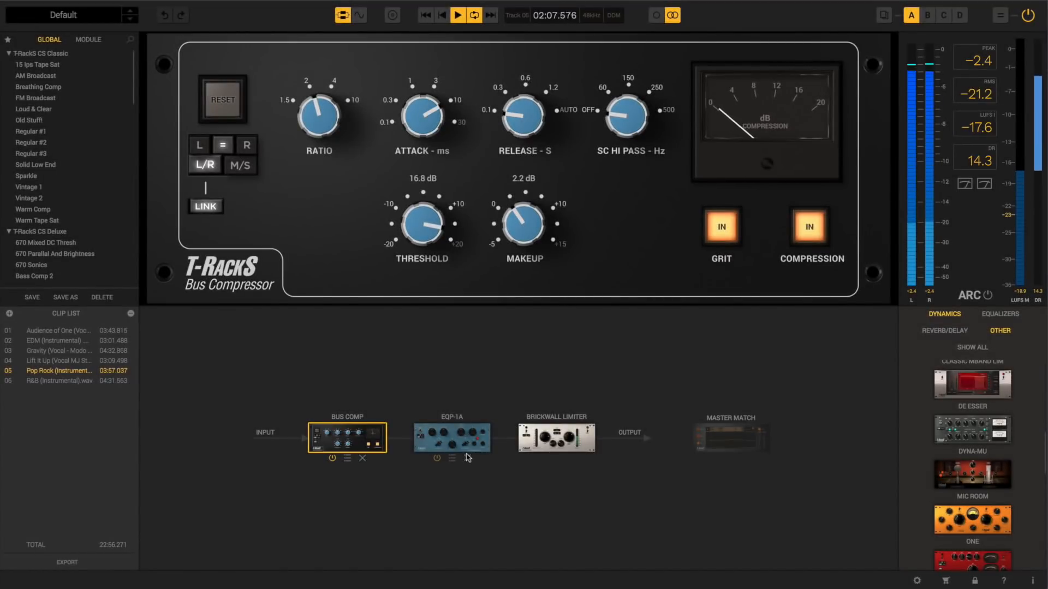
Add Dyna-Mu and move it ahead of Bus Comp in the chain.
{"action": "left_click", "coordinate": [451, 441]}
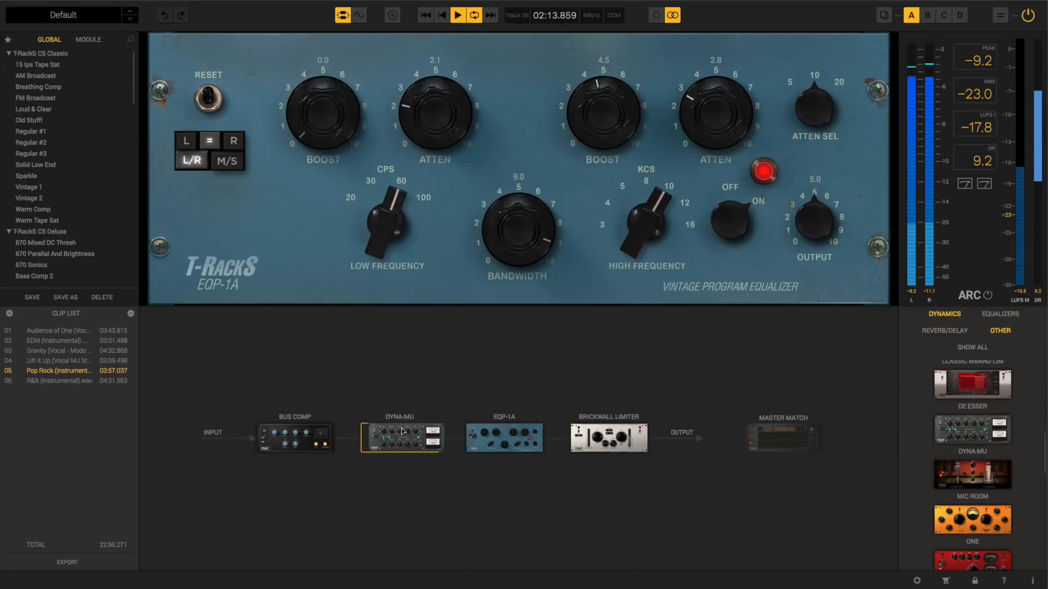
{"action": "left_click", "coordinate": [401, 439]}
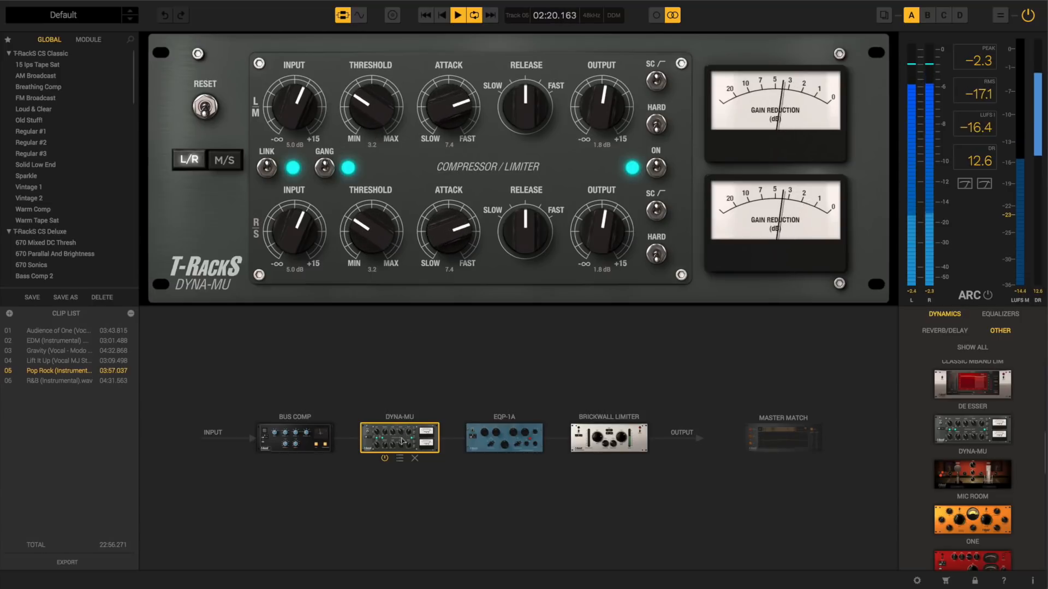
{"action": "left_click_drag", "start_coordinate": [399, 438], "coordinate": [294, 437]}
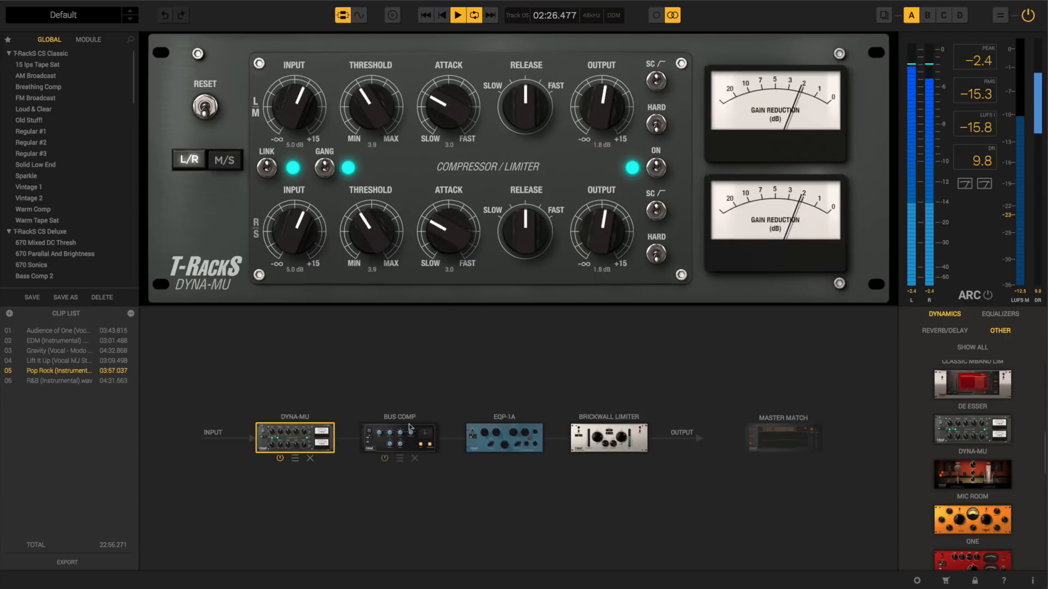
Raise Bus Comp makeup gain to 7.3 dB and open its module presets.
{"action": "left_click", "coordinate": [399, 439]}
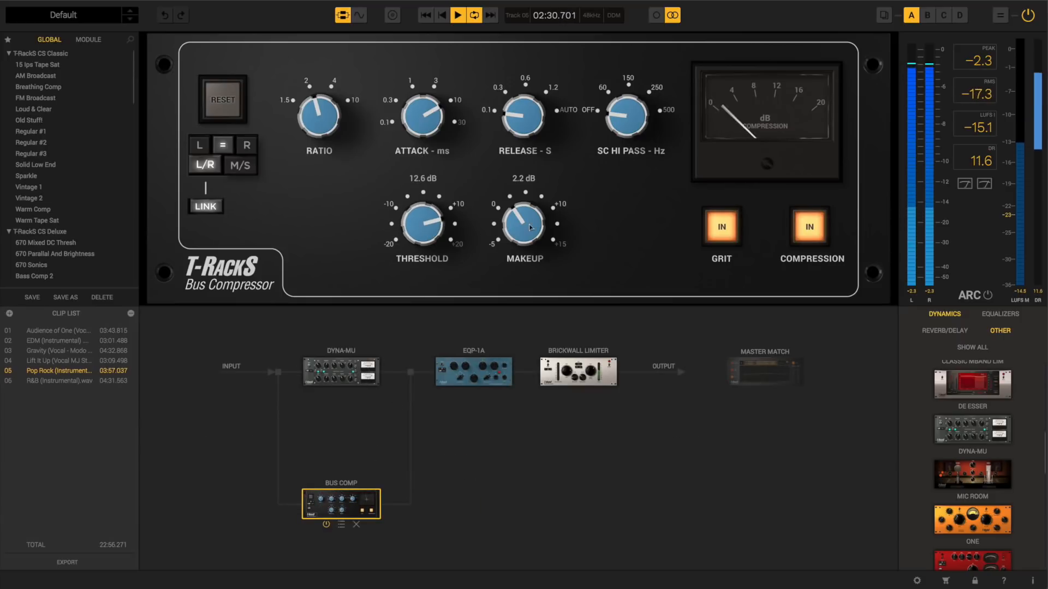
{"action": "left_click_drag", "start_coordinate": [524, 224], "coordinate": [531, 201]}
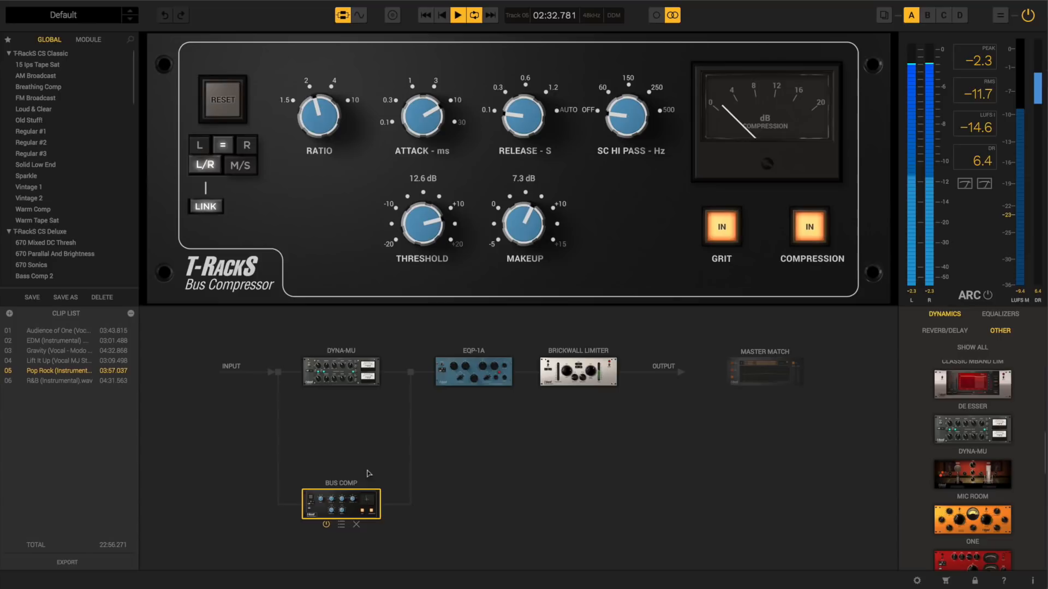
{"action": "left_click", "coordinate": [88, 39]}
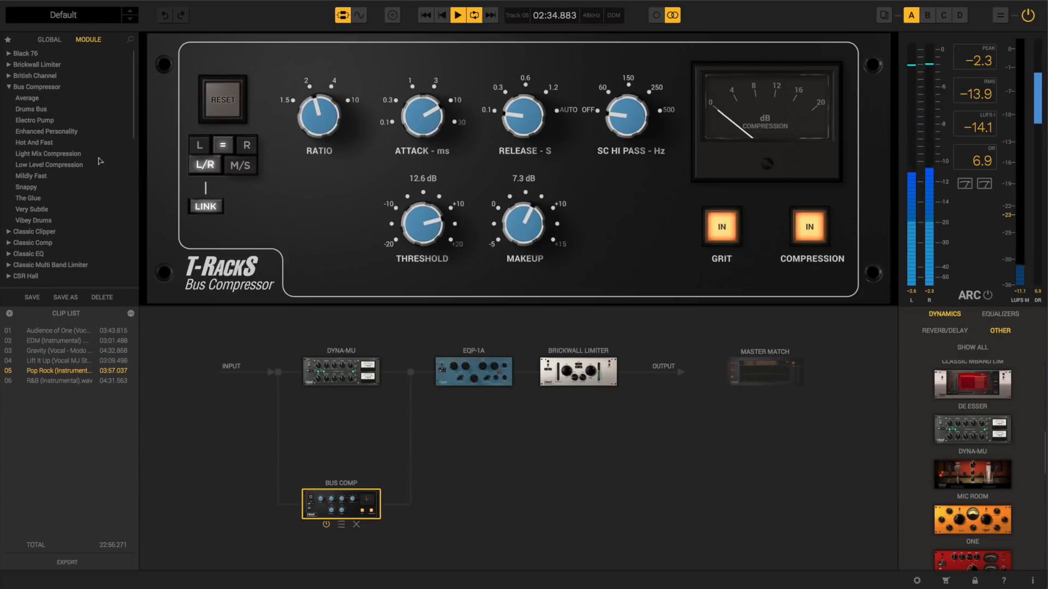
{"action": "left_click", "coordinate": [47, 153]}
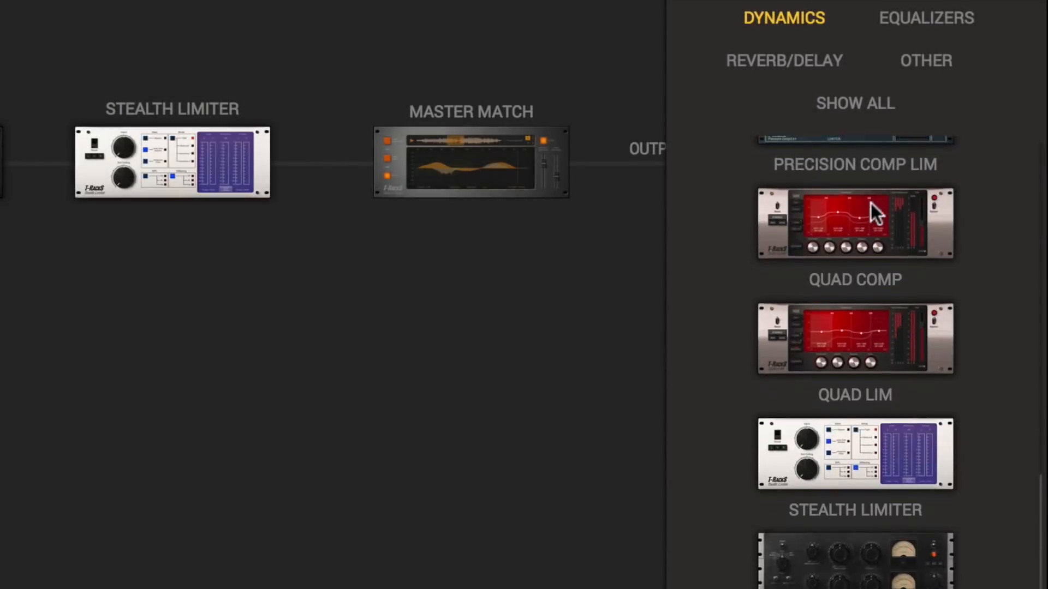
Load the 'Lift it up' preset and view the Quad Image, De Esser and Dyna-Mu settings.
{"action": "scroll", "scroll_direction": "down", "scroll_amount": 3}
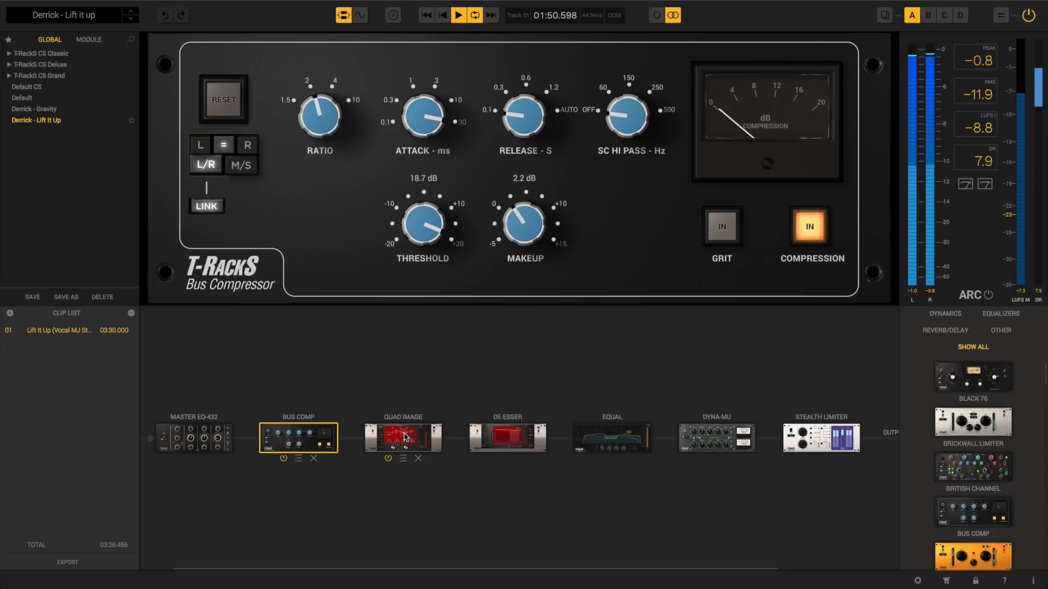
{"action": "left_click", "coordinate": [402, 440]}
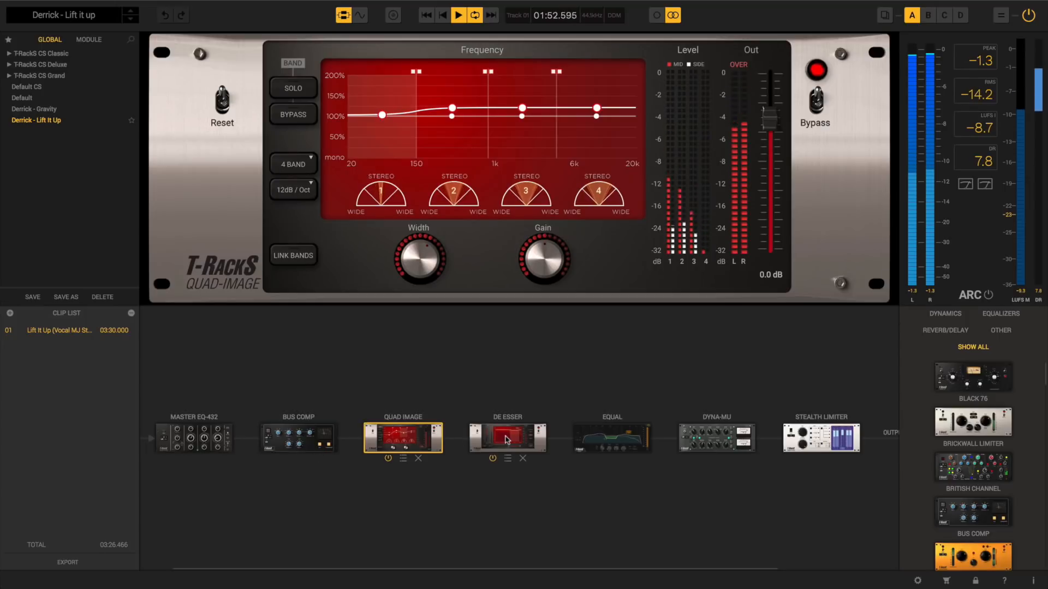
{"action": "left_click", "coordinate": [612, 439]}
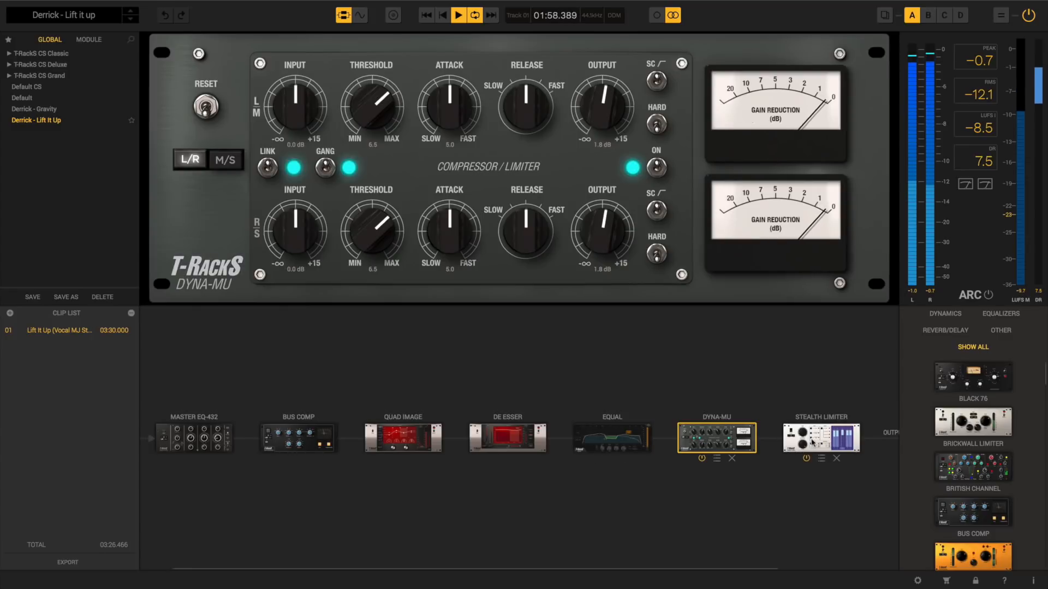
{"action": "left_click", "coordinate": [821, 441]}
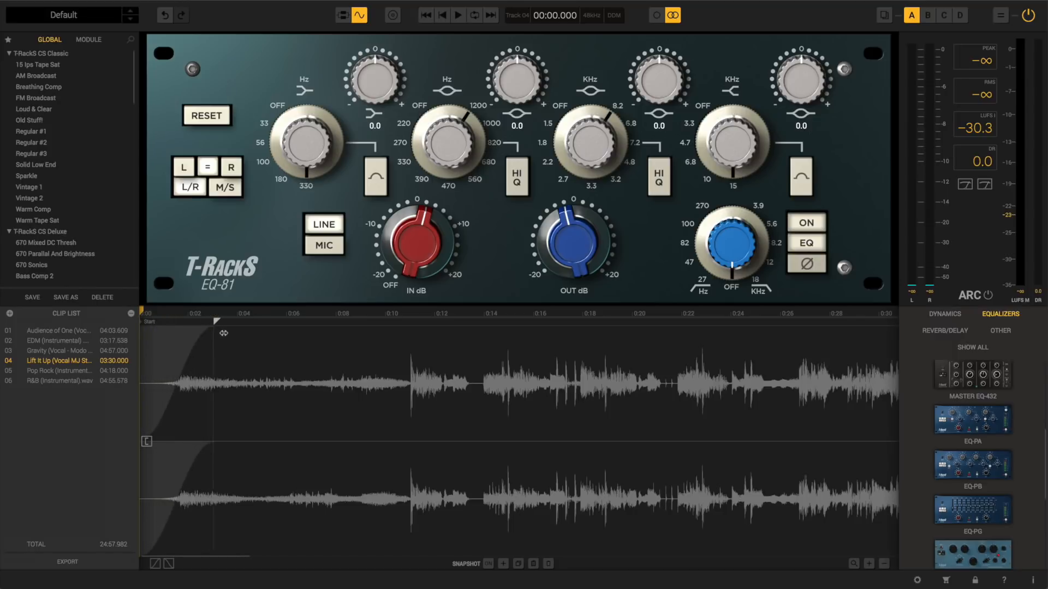
Fit the whole song in view, then loop-play and zoom into the 1:20–1:50 section.
{"action": "left_click", "coordinate": [884, 563]}
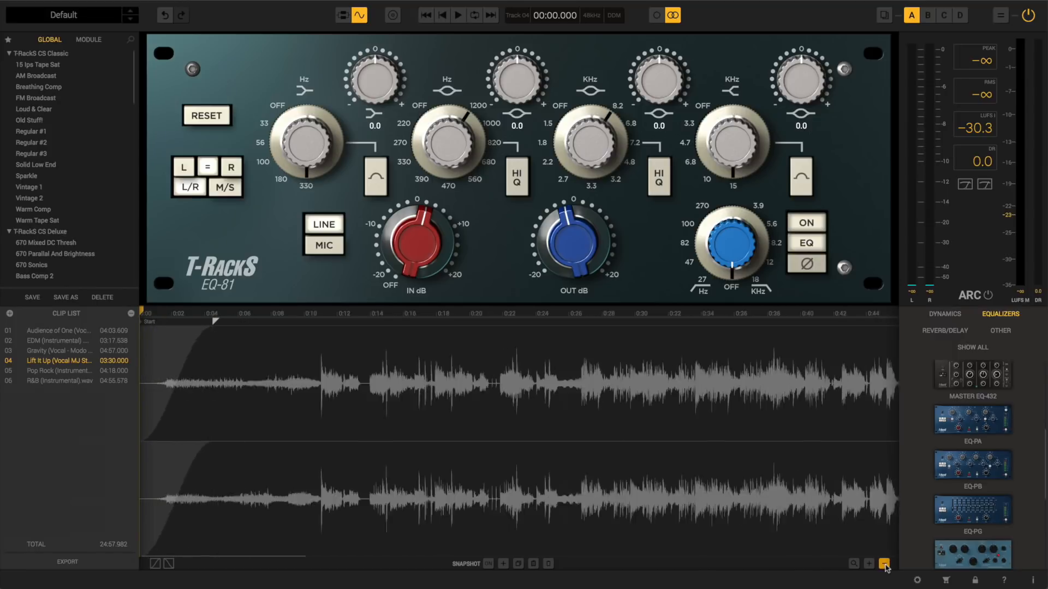
{"action": "left_click", "coordinate": [884, 564]}
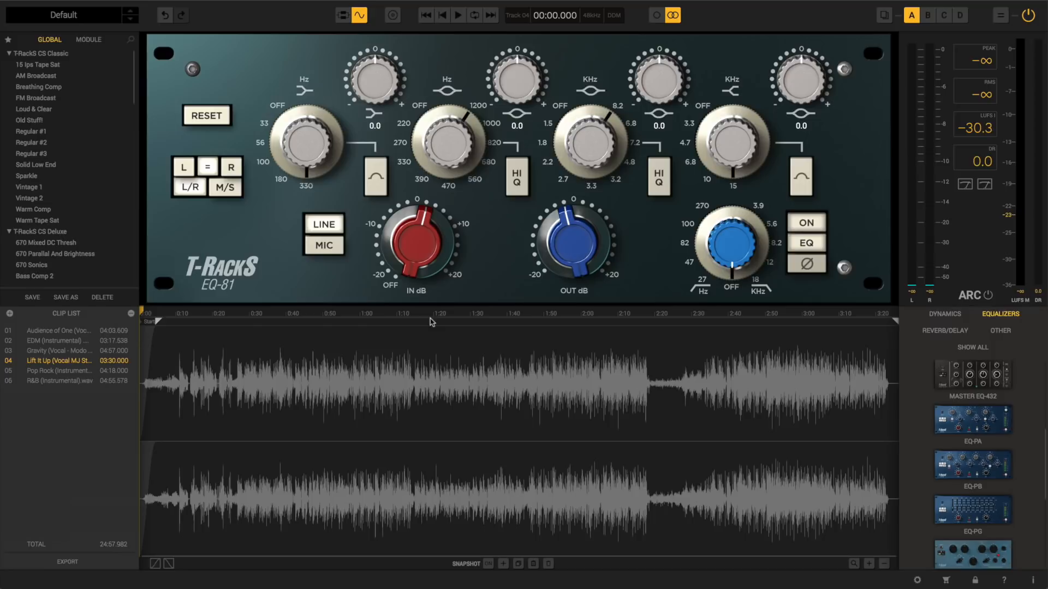
{"action": "left_click", "coordinate": [473, 15]}
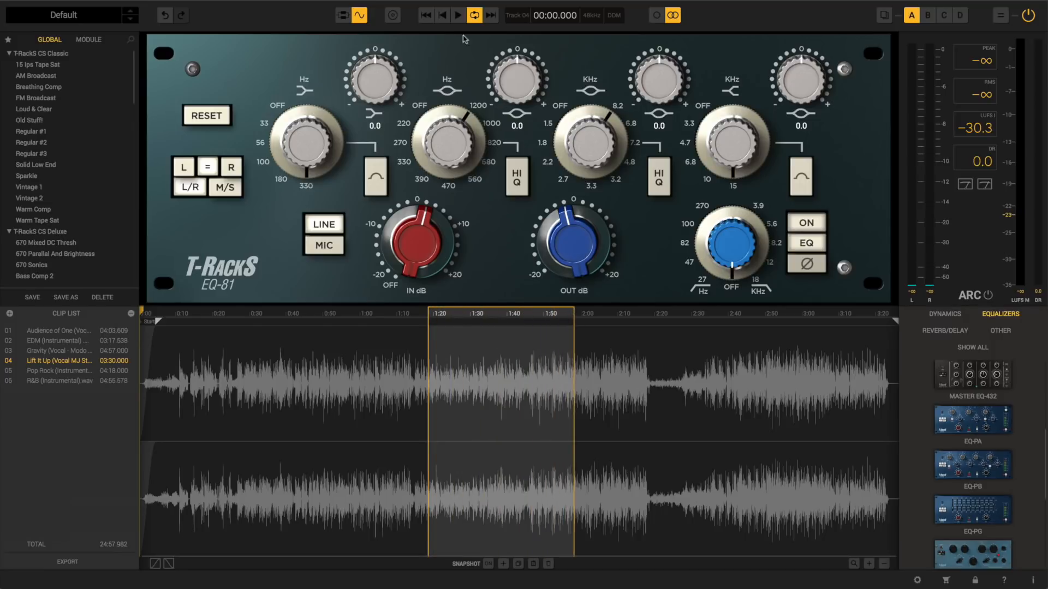
{"action": "left_click", "coordinate": [456, 16]}
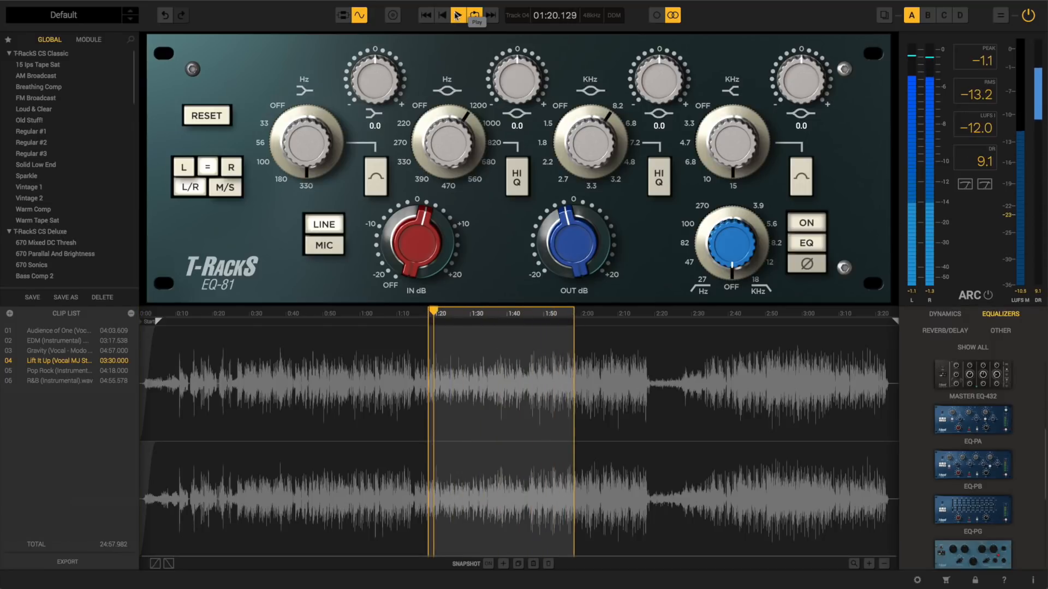
{"action": "left_click", "coordinate": [456, 15]}
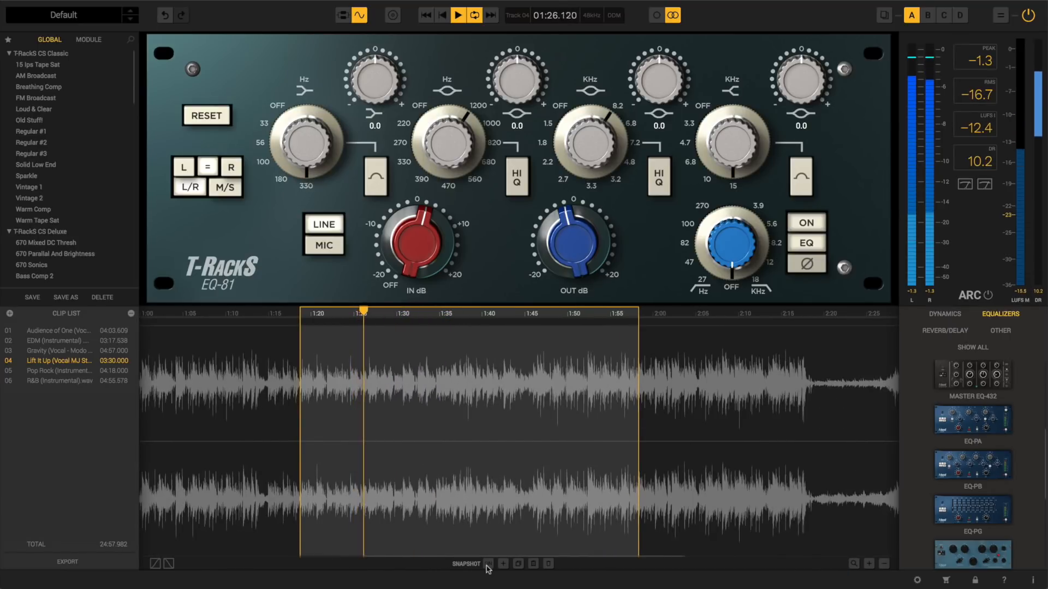
{"action": "left_click", "coordinate": [492, 563]}
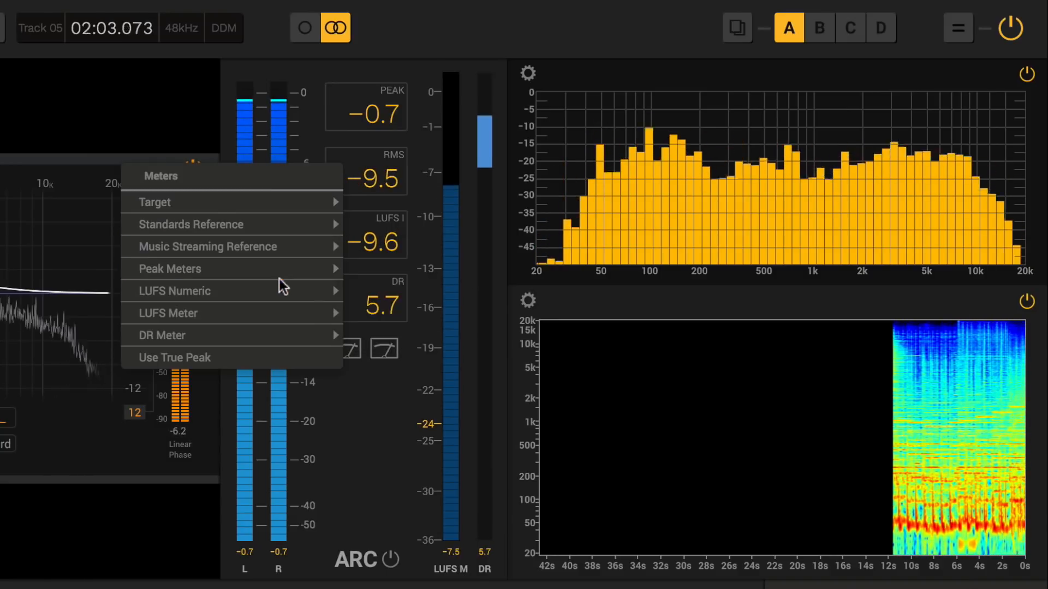
{"action": "mouse_move", "coordinate": [281, 314]}
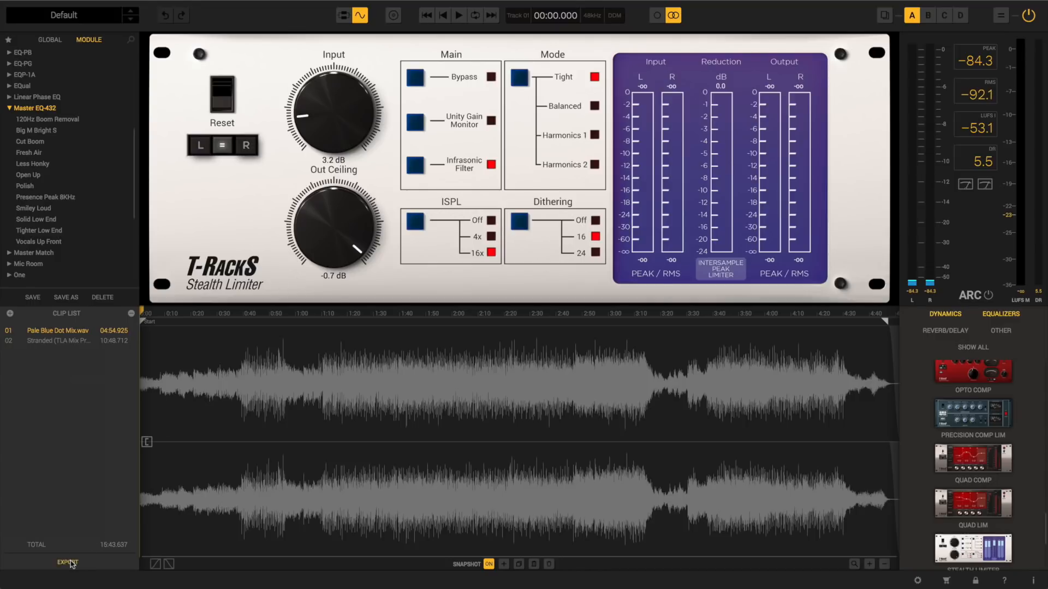
Set the Audio Montage export mode to PQ Sheet in the export settings.
{"action": "left_click", "coordinate": [66, 562]}
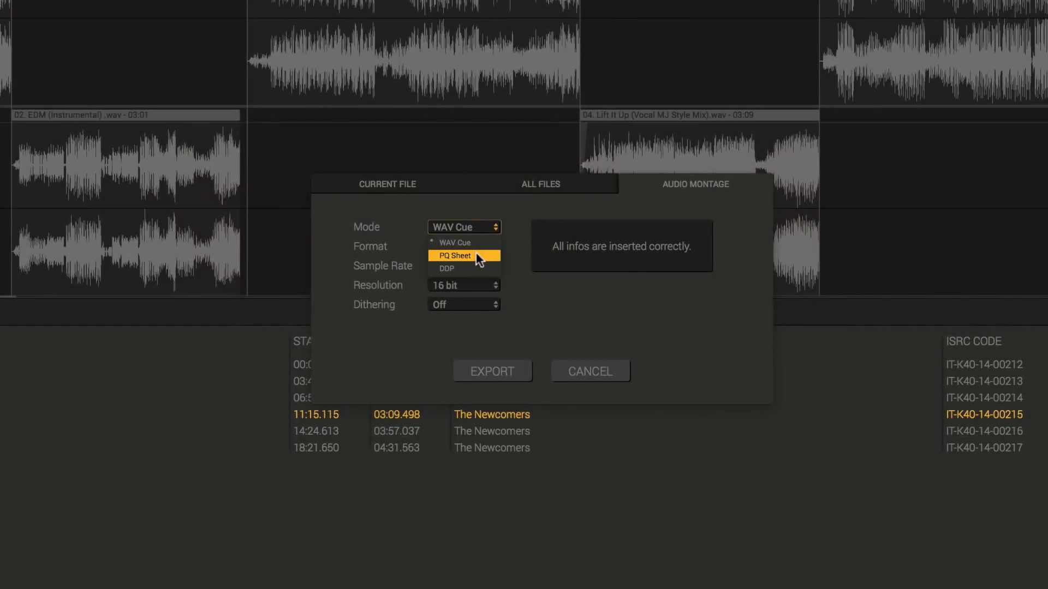
{"action": "left_click", "coordinate": [447, 269]}
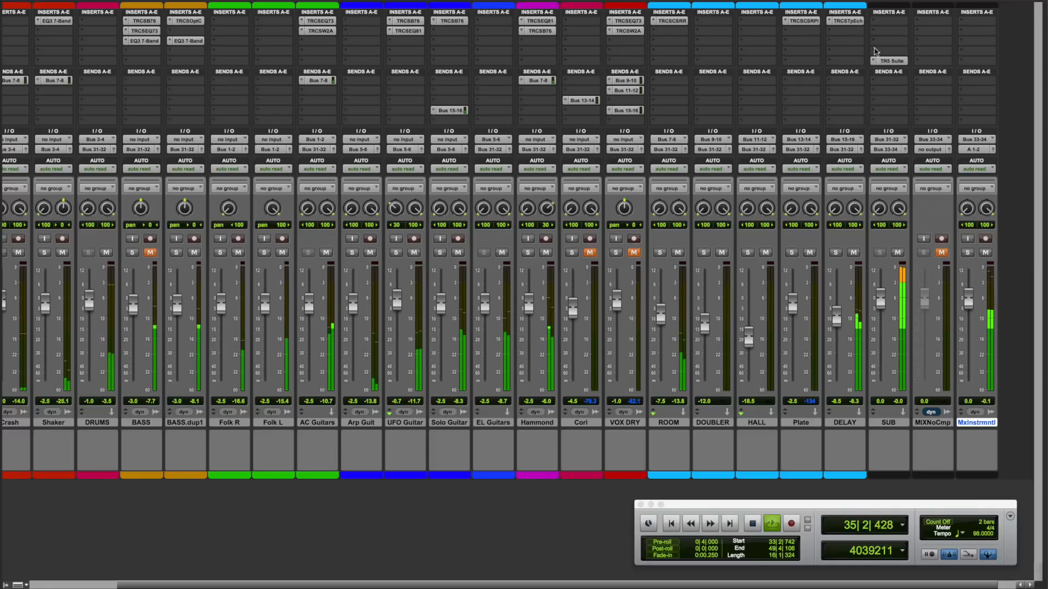
Open TR5 Suite on the SUB track and load the Lin Phase Brigthness preset.
{"action": "left_click", "coordinate": [891, 60]}
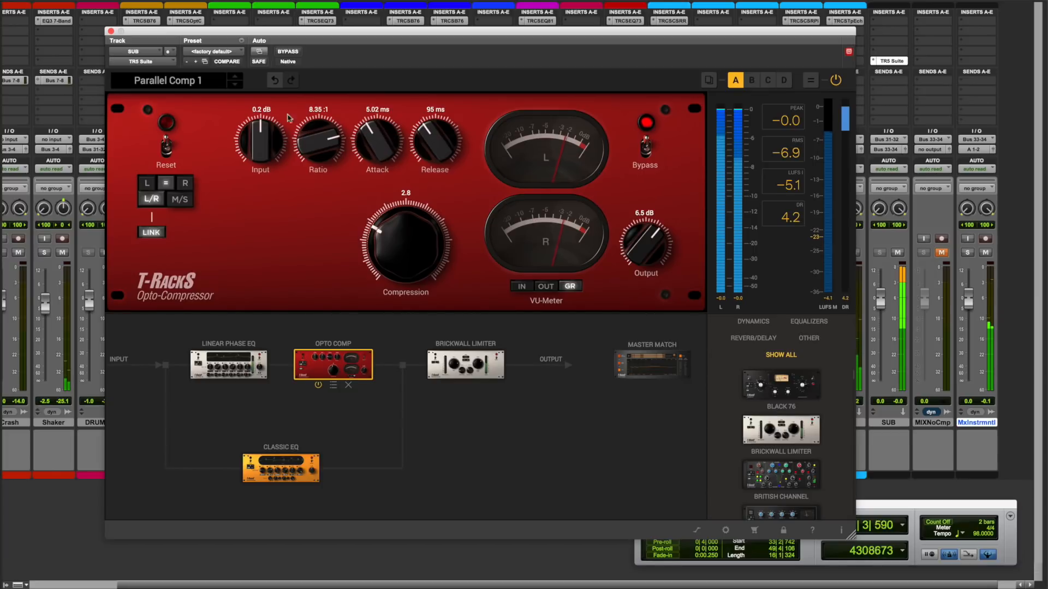
{"action": "left_click", "coordinate": [174, 80]}
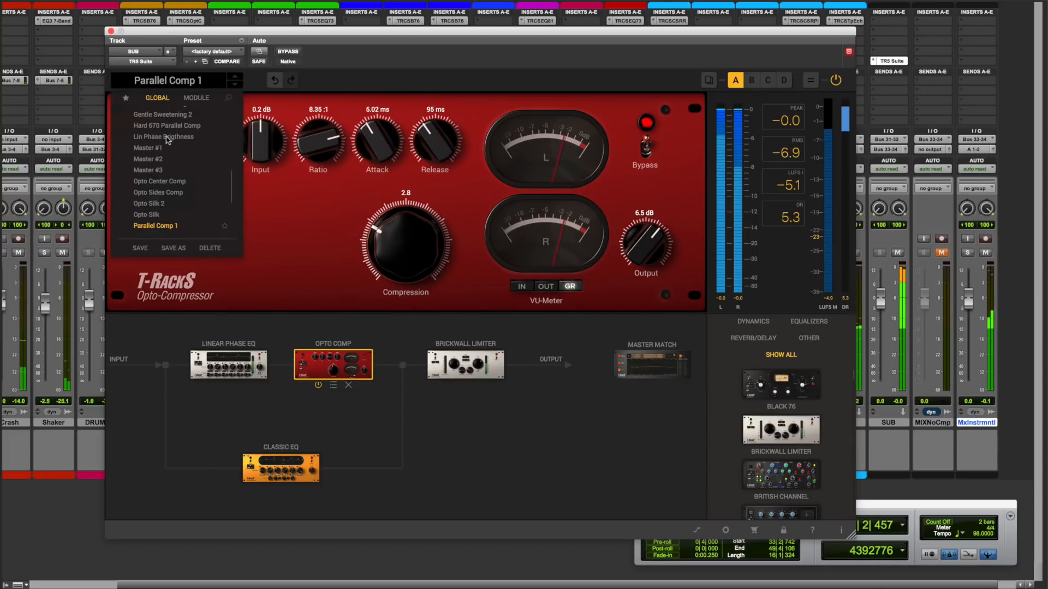
{"action": "left_click", "coordinate": [163, 137]}
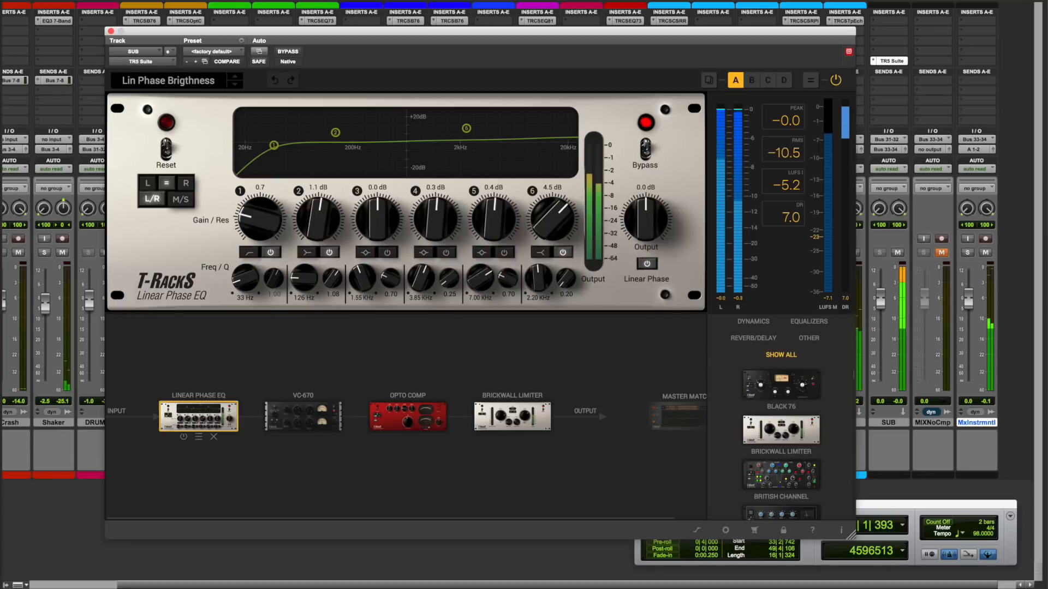
{"action": "mouse_move", "coordinate": [310, 419]}
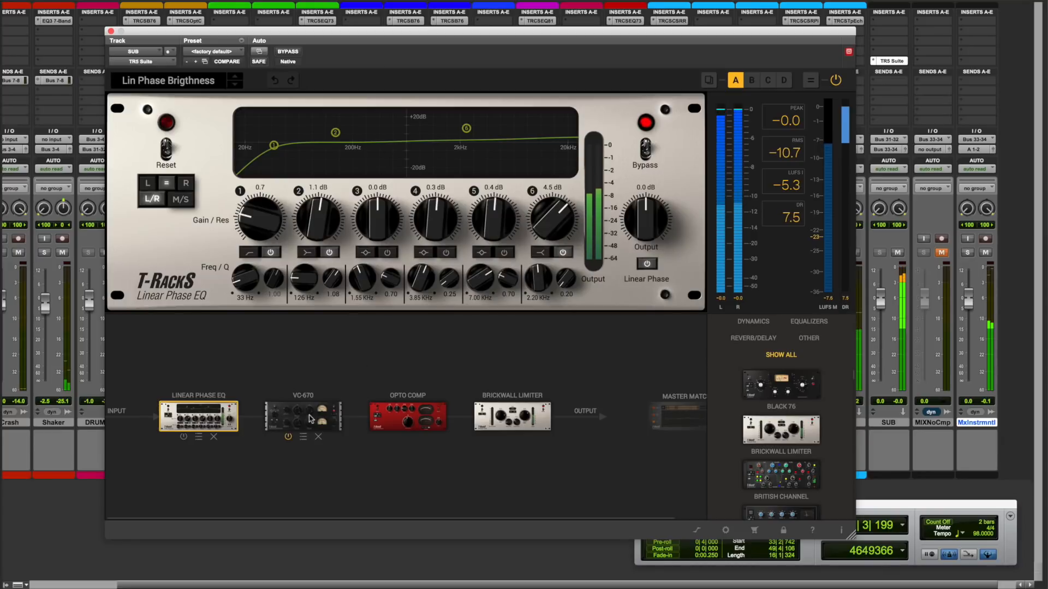
Inspect the VC-670 and Opto Comp modules' controls in the loaded chain.
{"action": "left_click", "coordinate": [302, 417]}
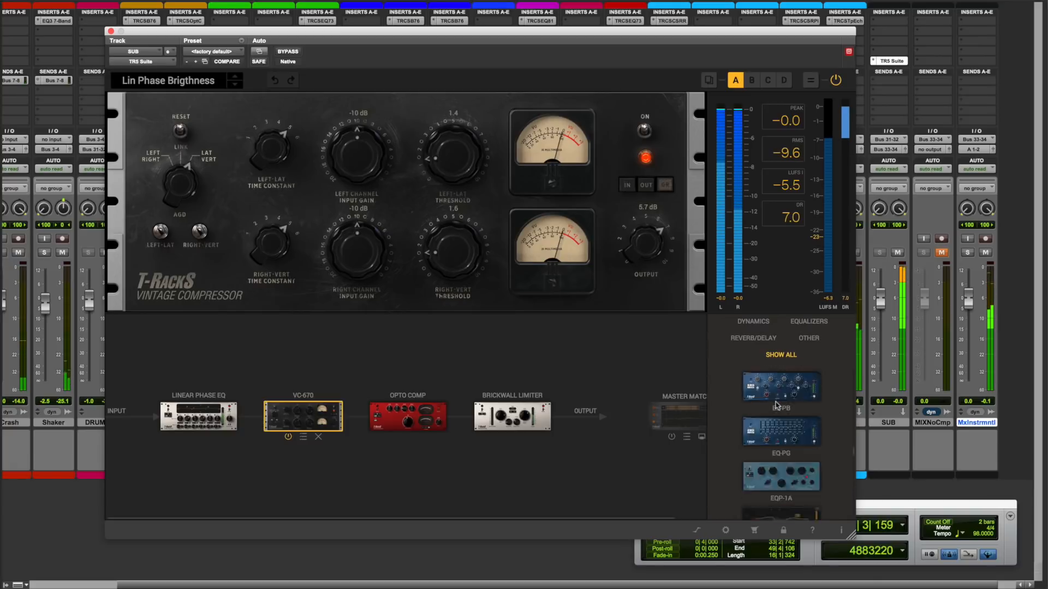
{"action": "scroll", "scroll_direction": "down", "scroll_amount": 3}
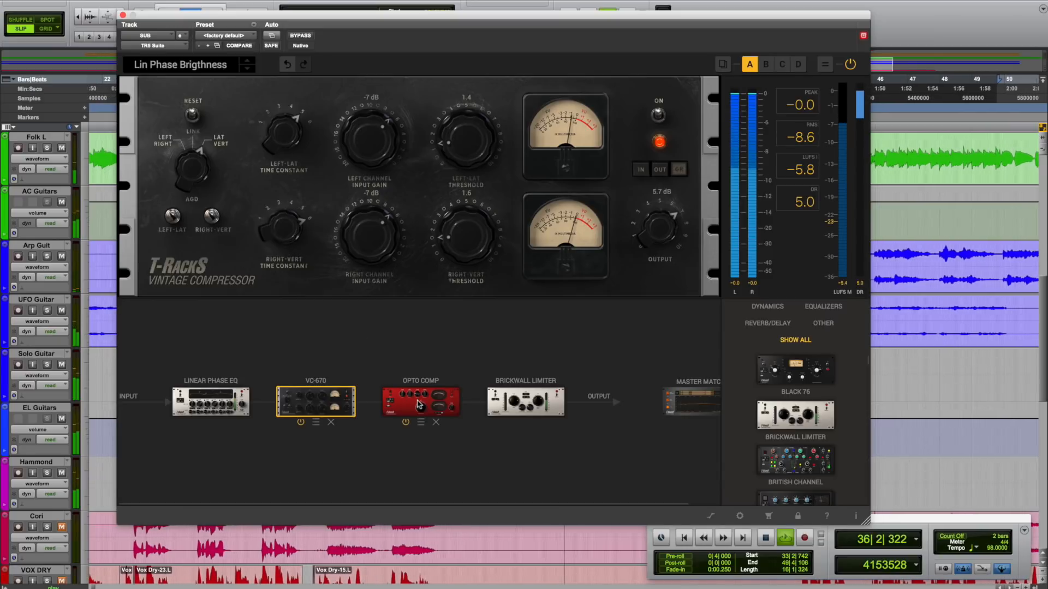
{"action": "left_click", "coordinate": [419, 402]}
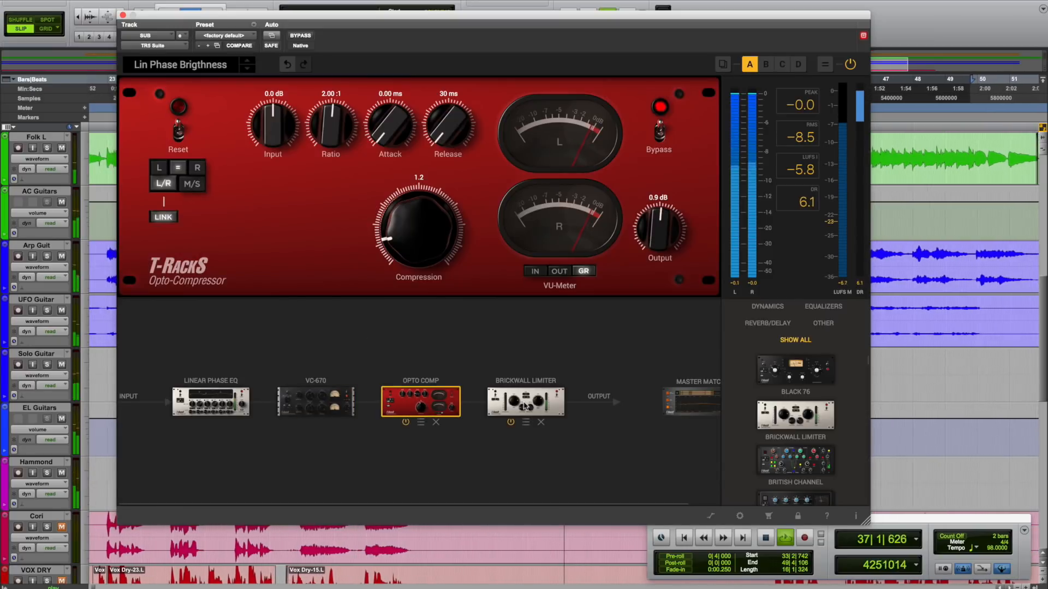
{"action": "left_click", "coordinate": [525, 402]}
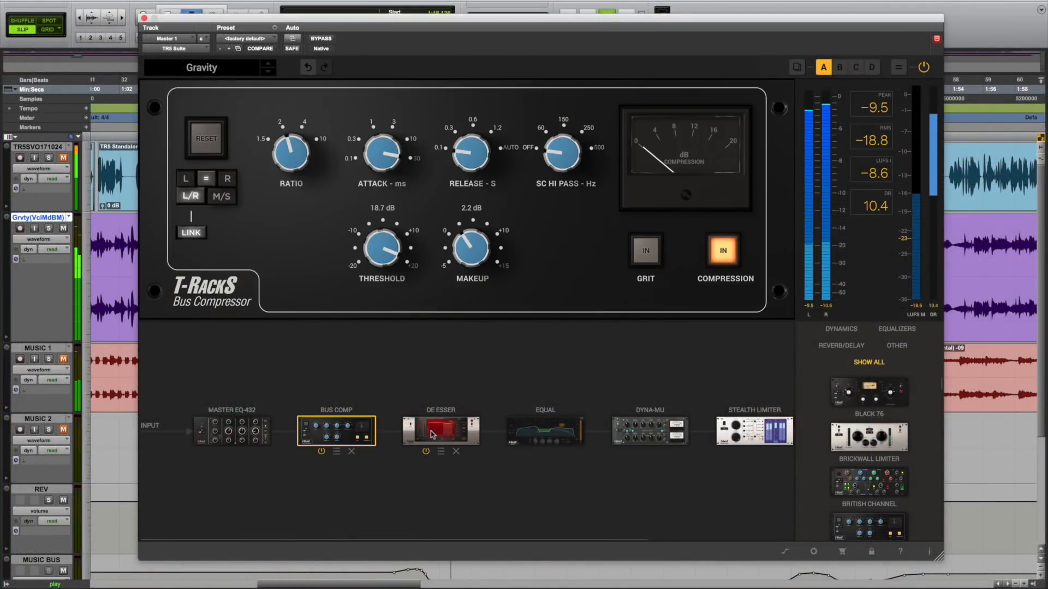
View the De Esser, EQual, Dyna-Mu and Stealth Limiter modules, then bypass the plug-in.
{"action": "left_click", "coordinate": [437, 435]}
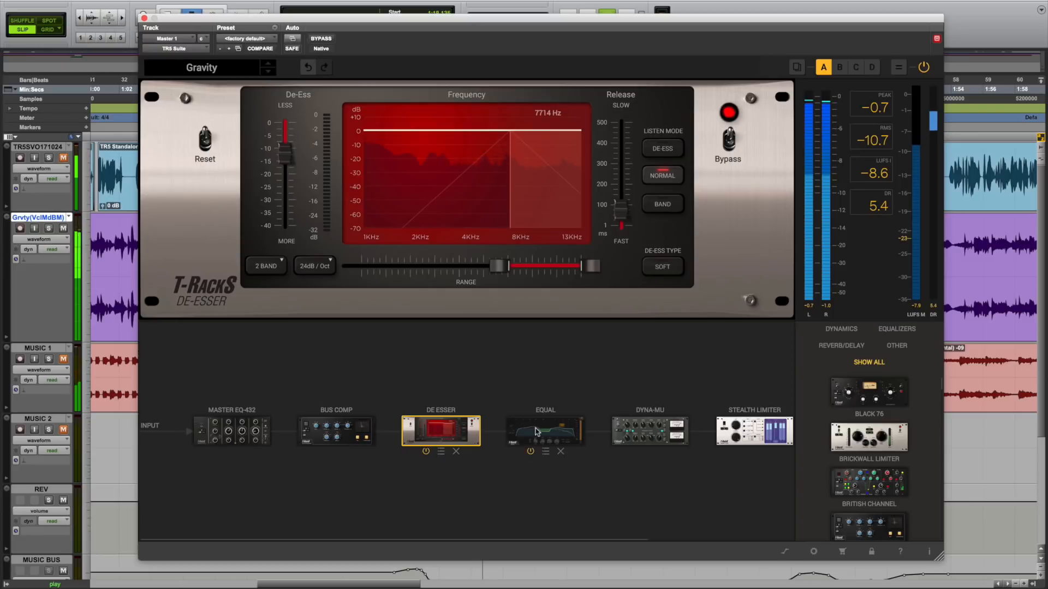
{"action": "left_click", "coordinate": [546, 432]}
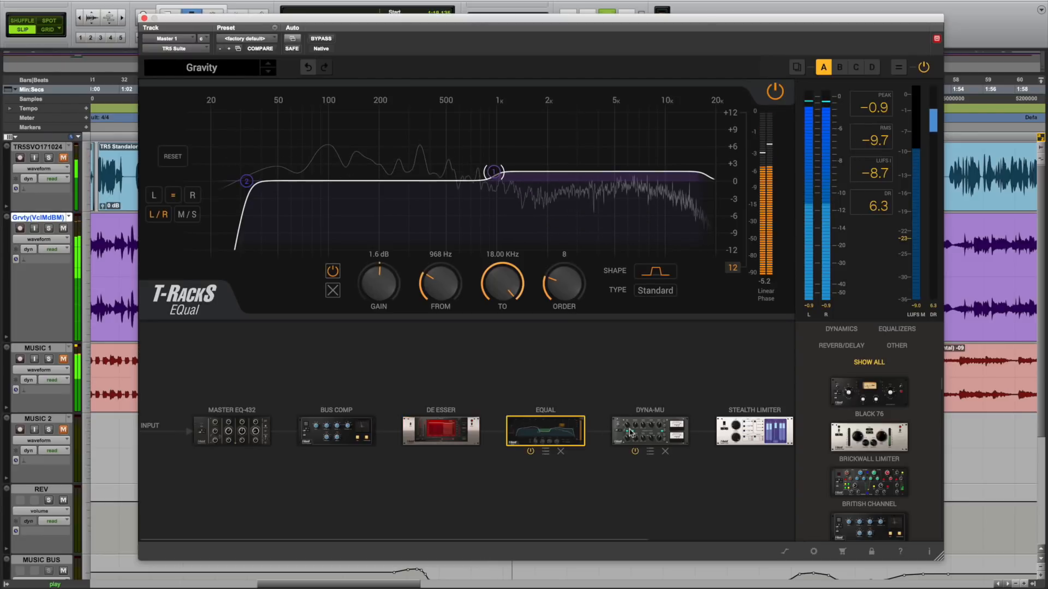
{"action": "left_click", "coordinate": [650, 431]}
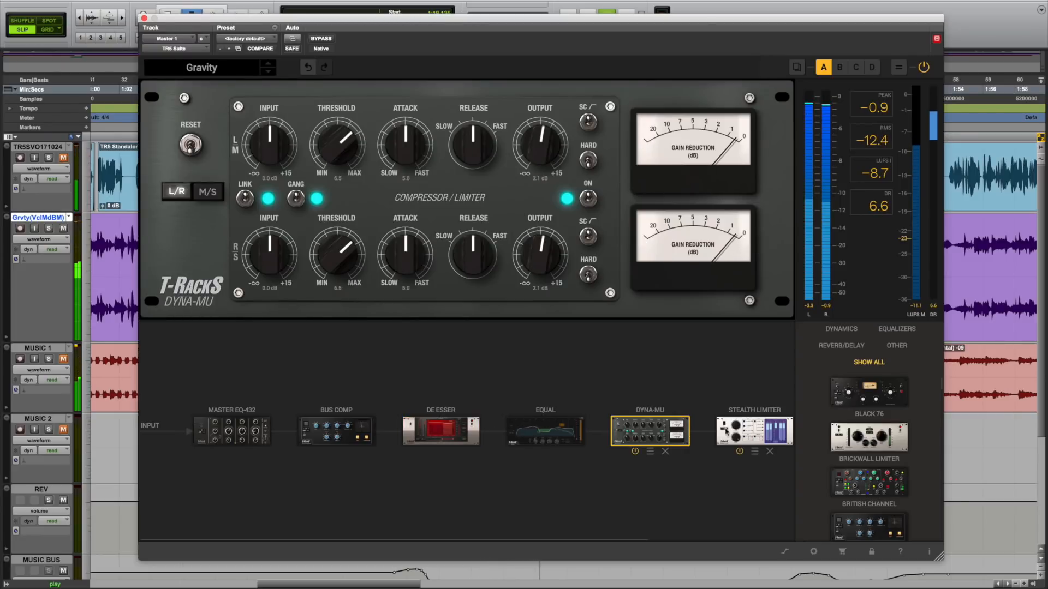
{"action": "left_click", "coordinate": [754, 431]}
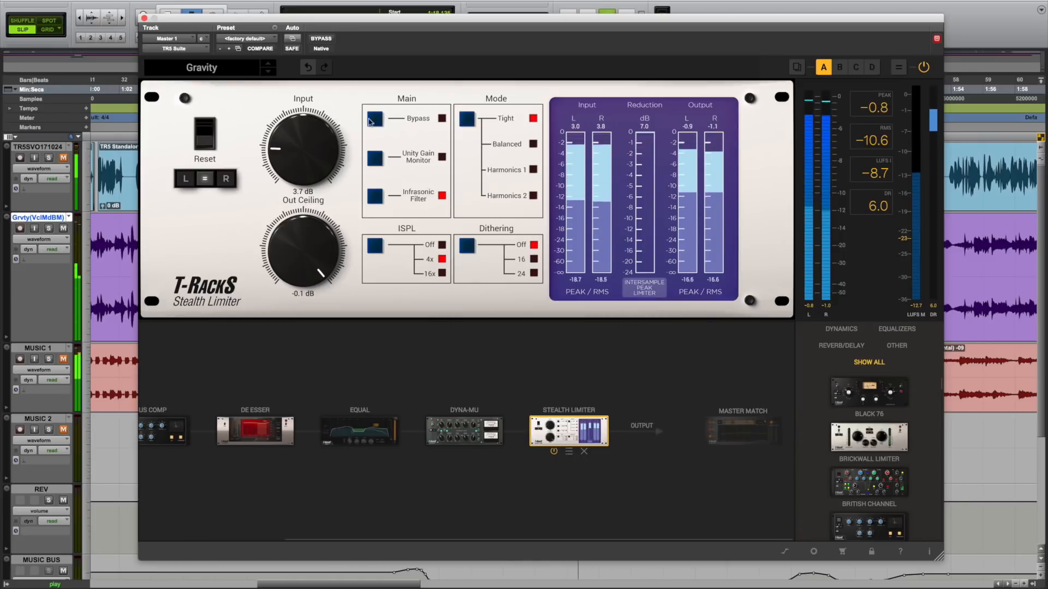
{"action": "left_click", "coordinate": [320, 38]}
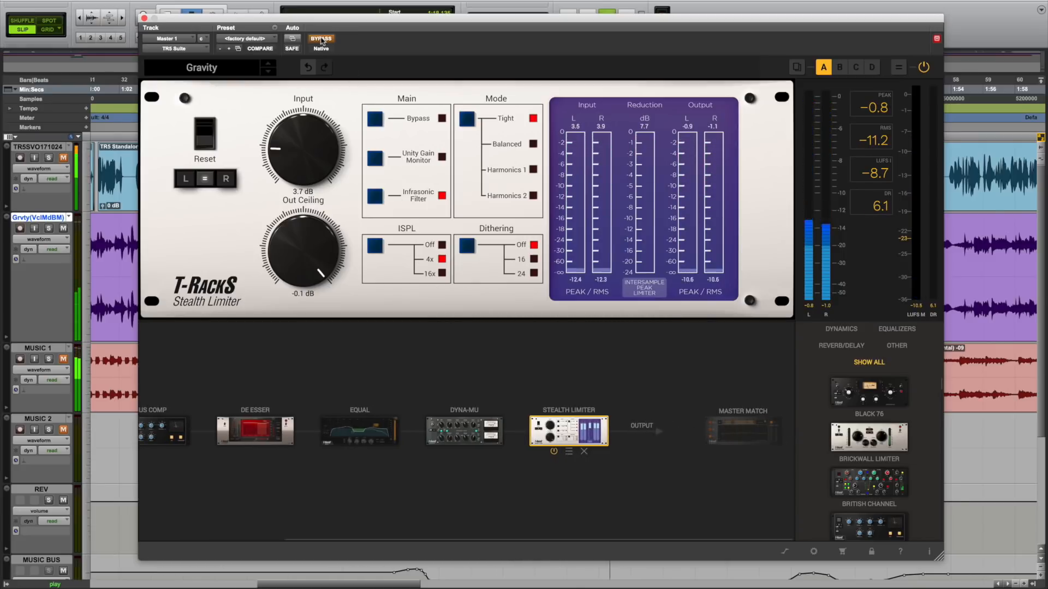